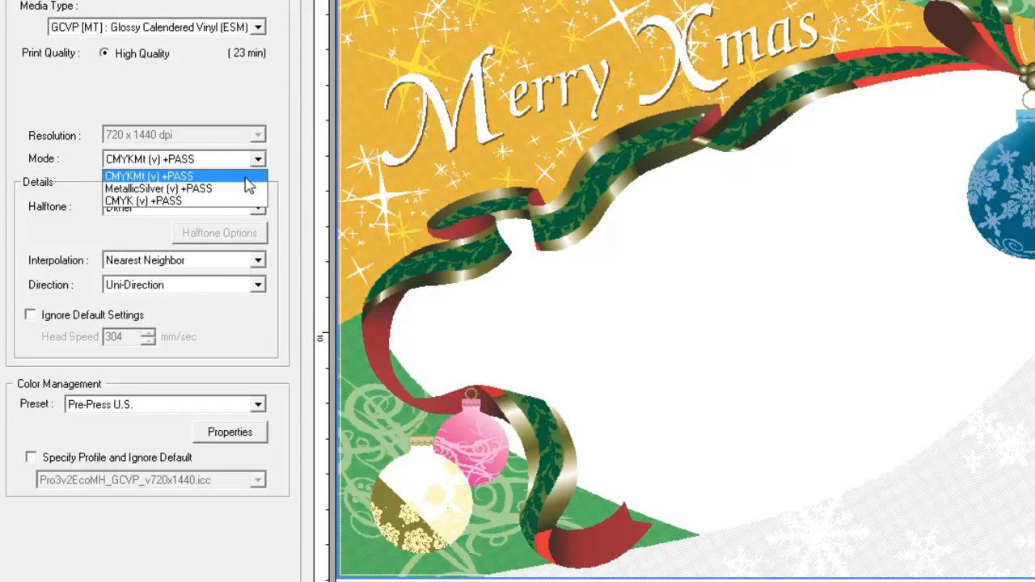
mouse_move(247, 191)
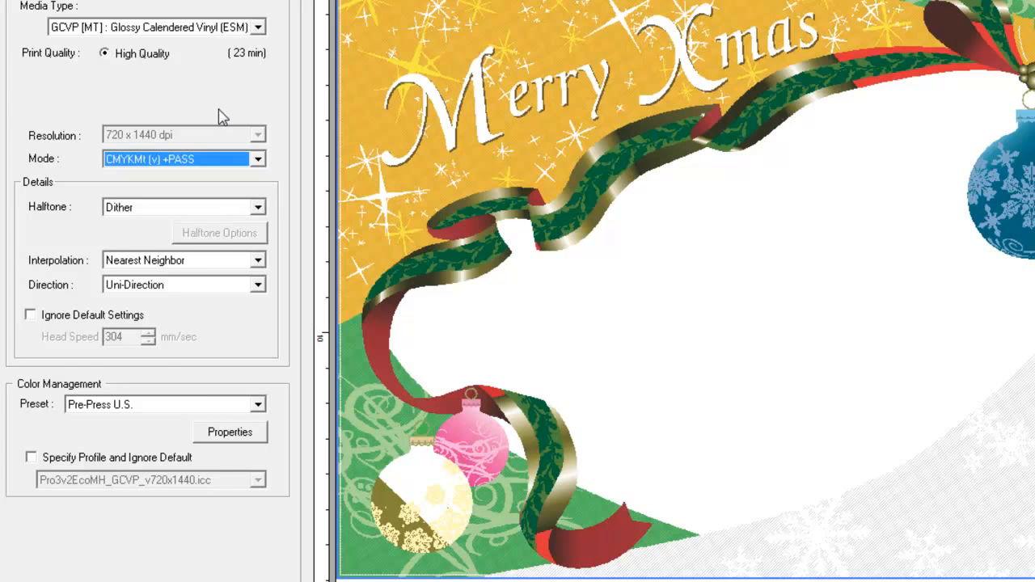
Keep CMYKMt (v) +PASS mode and bring up the Media Type choices.
left_click(259, 26)
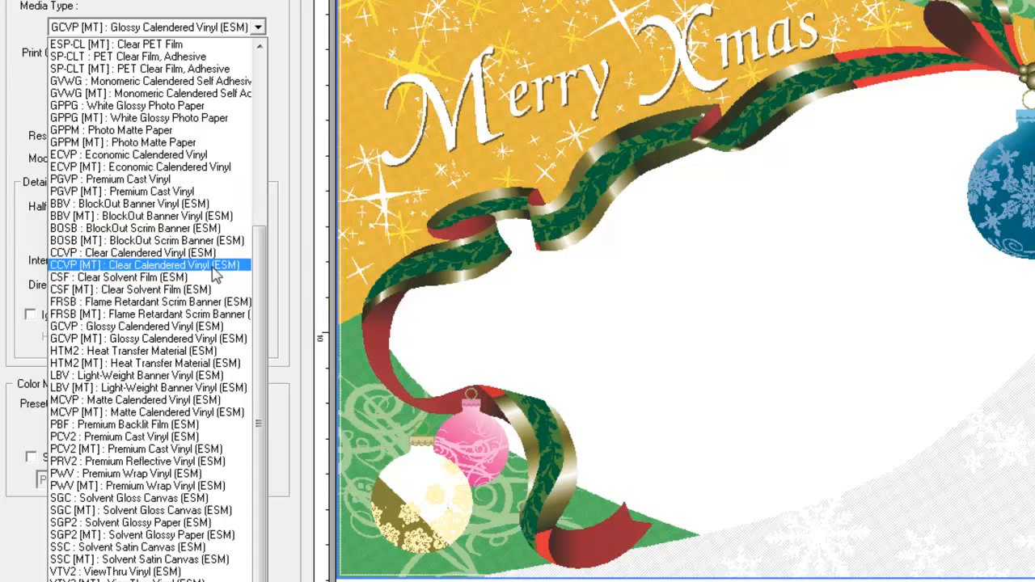
Switch media to CCVP Clear Calendered Vinyl and try the White (v) W-PASS mode.
left_click(145, 265)
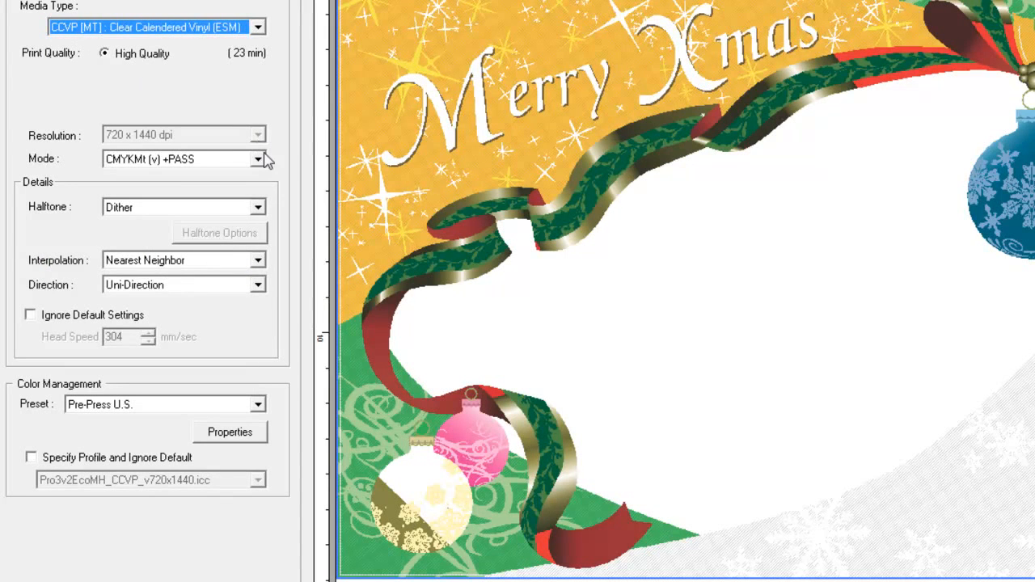
mouse_move(170, 170)
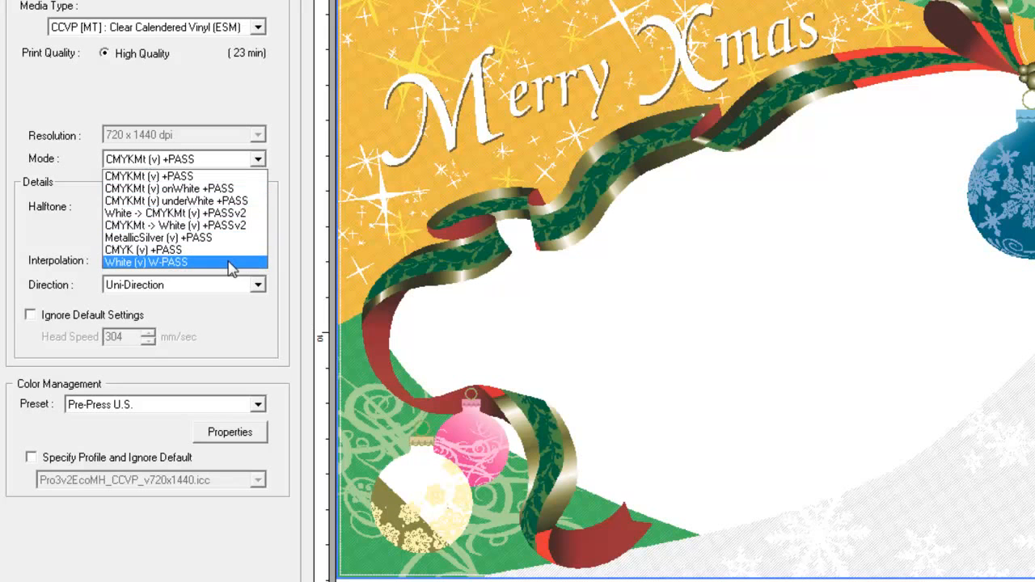
left_click(153, 265)
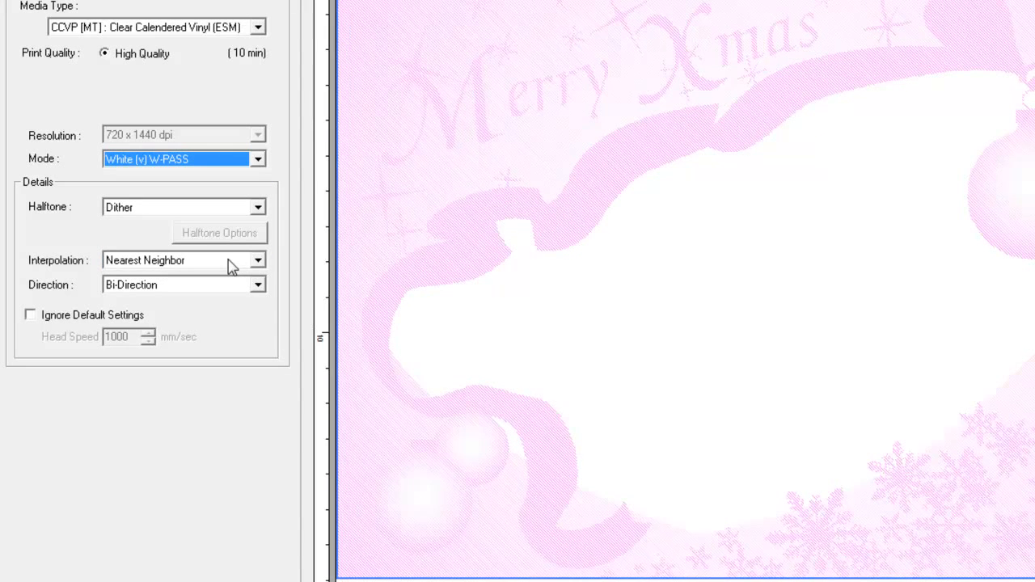
mouse_move(479, 246)
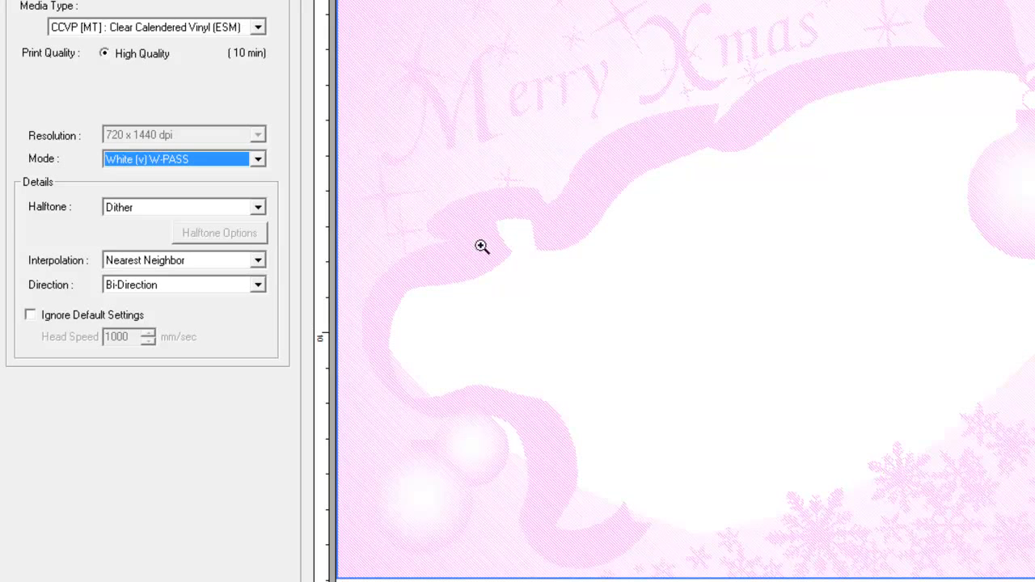
mouse_move(260, 170)
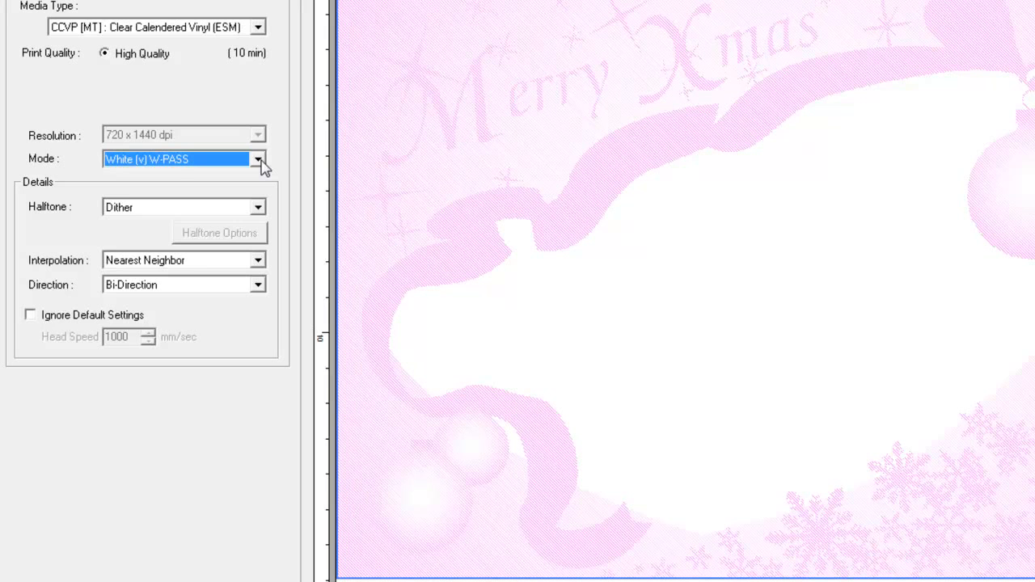
left_click(257, 158)
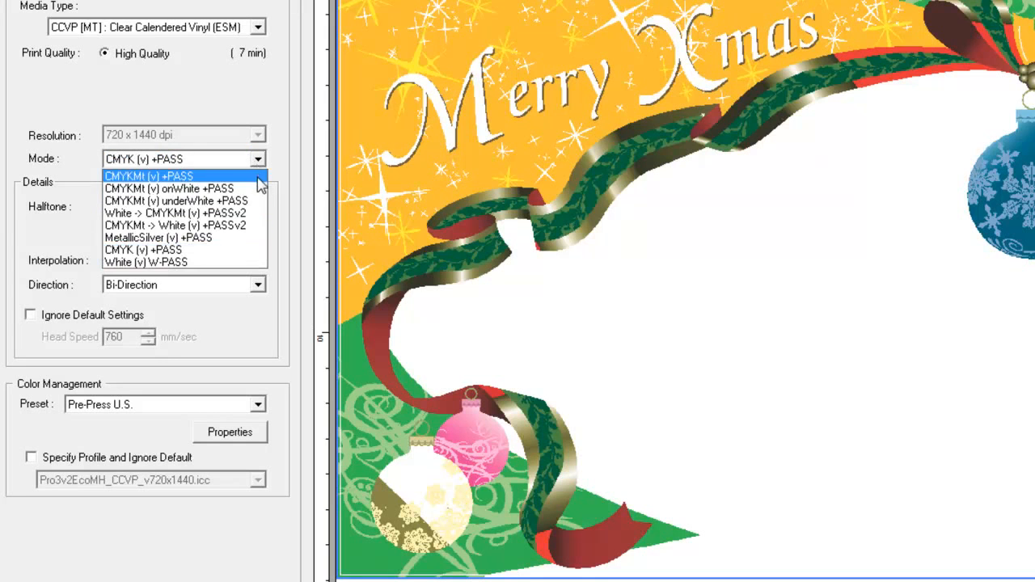
Preview MetallicSilver (v) +PASS, then set Mode to White -> CMYKMt (v) +PASSv2.
left_click(157, 236)
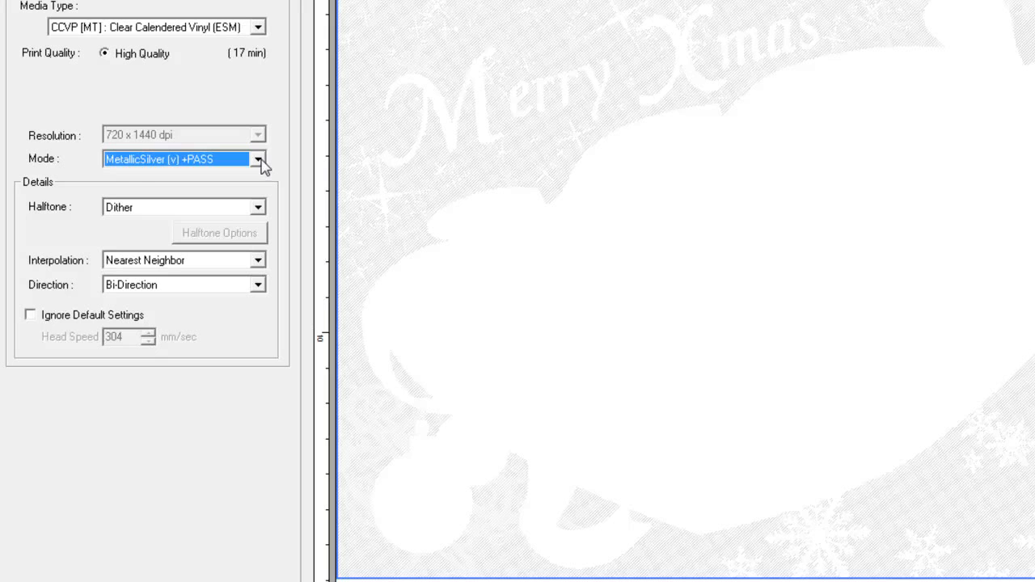
left_click(259, 159)
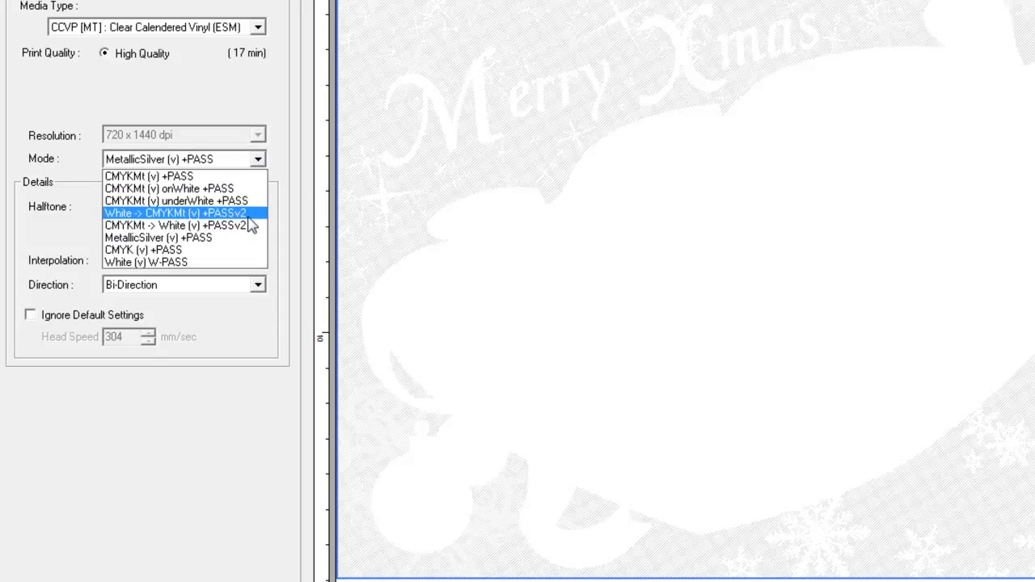
left_click(180, 214)
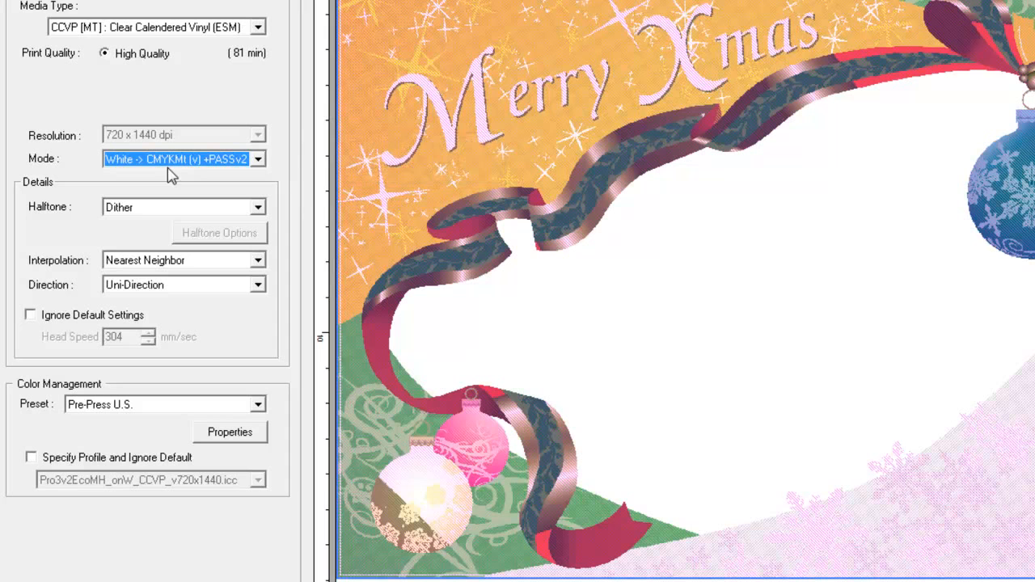
mouse_move(482, 165)
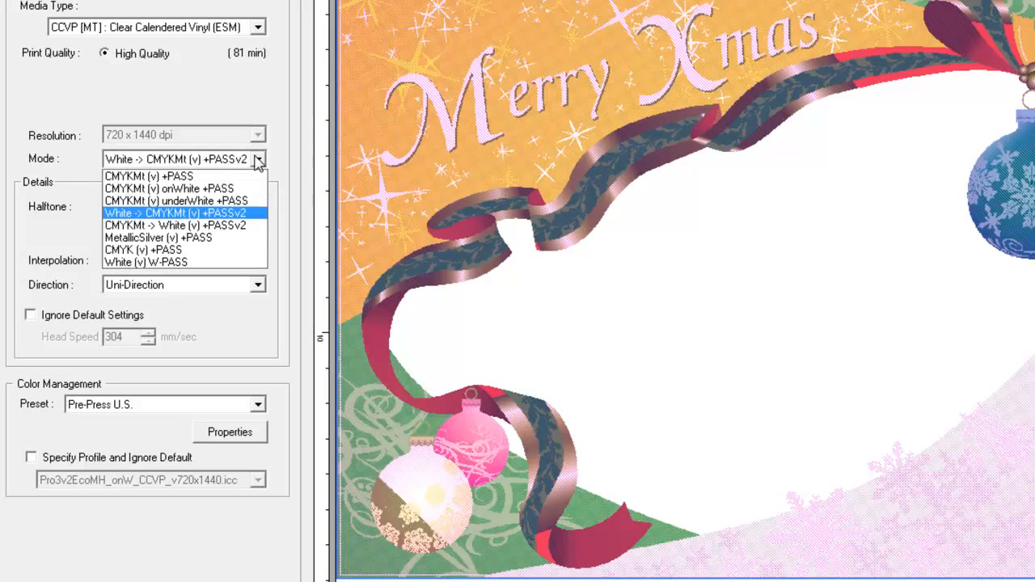
mouse_move(236, 233)
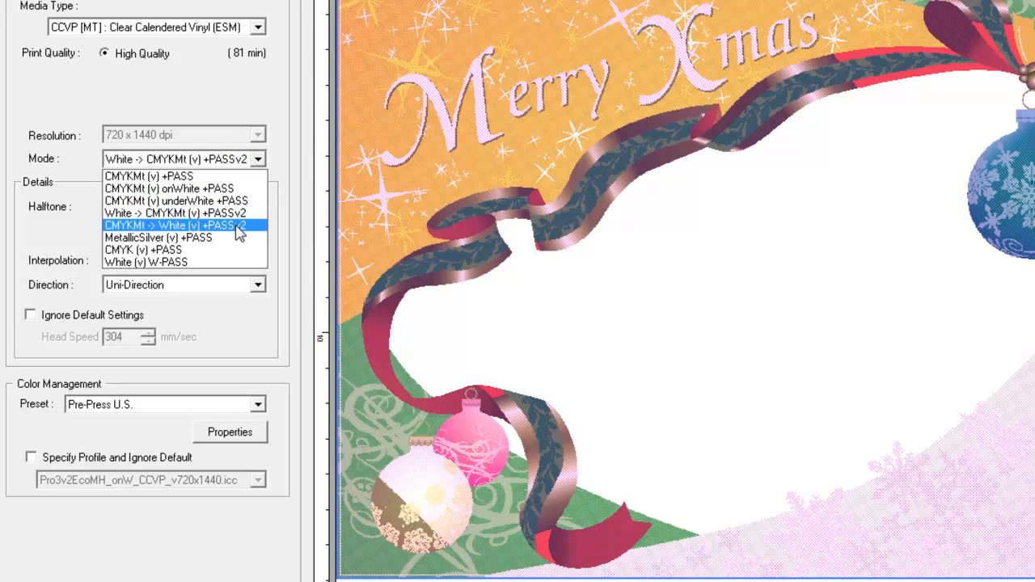
Set Mode to CMYKMt -> White (v) +PASSv2, preview the sign mirrored in Layout, then leave it unmirrored.
left_click(180, 225)
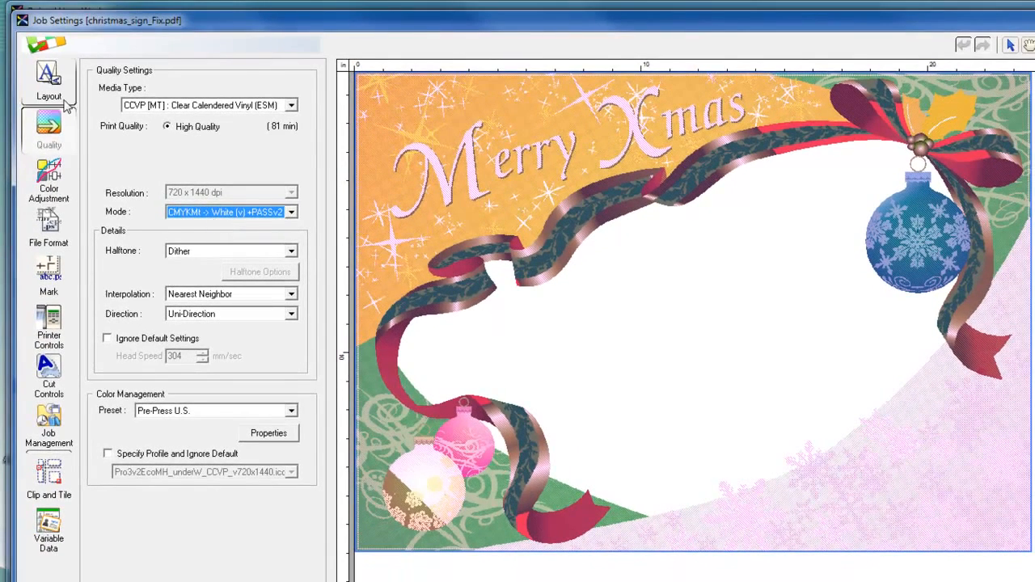
left_click(46, 77)
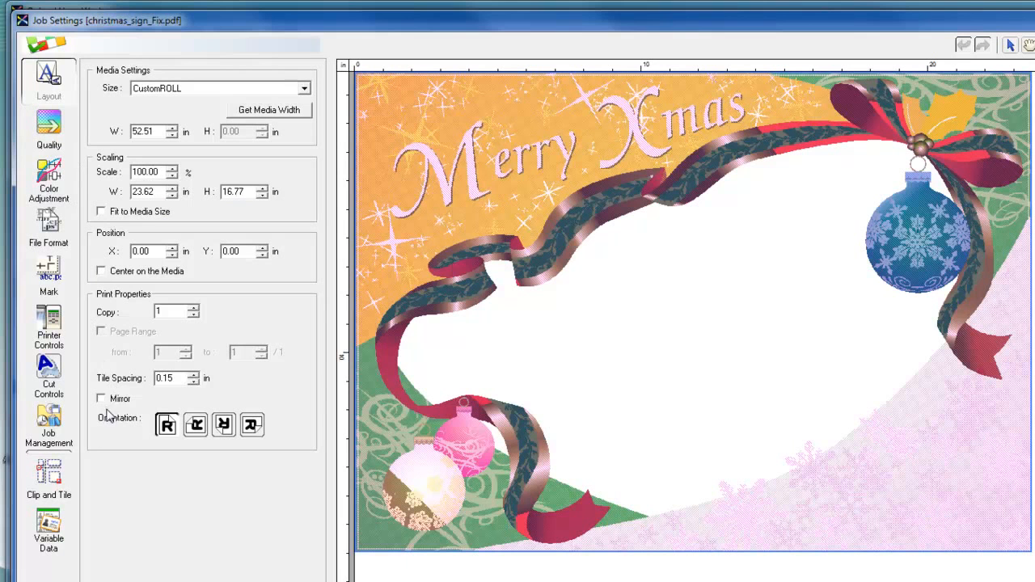
left_click(101, 398)
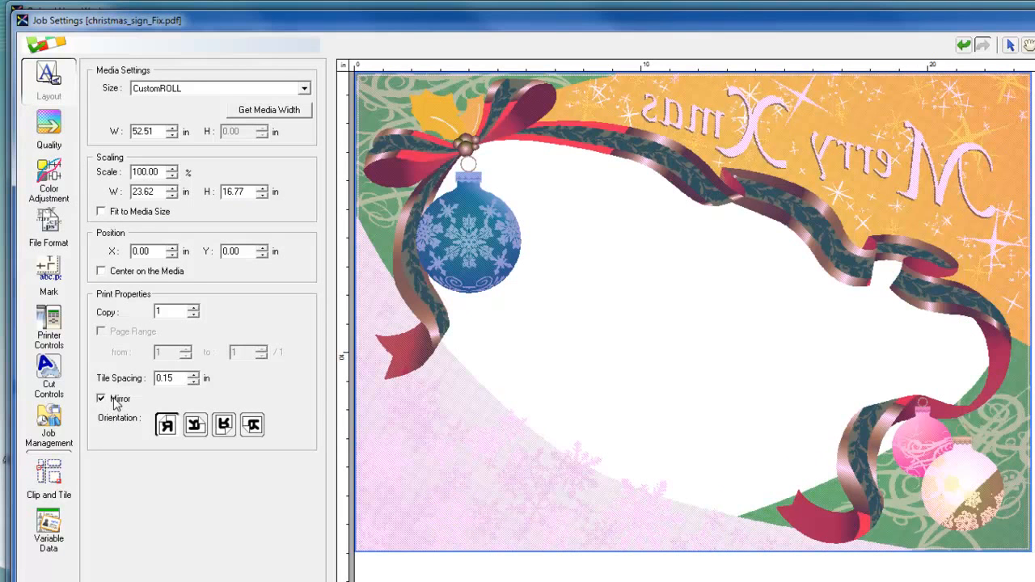
left_click(101, 398)
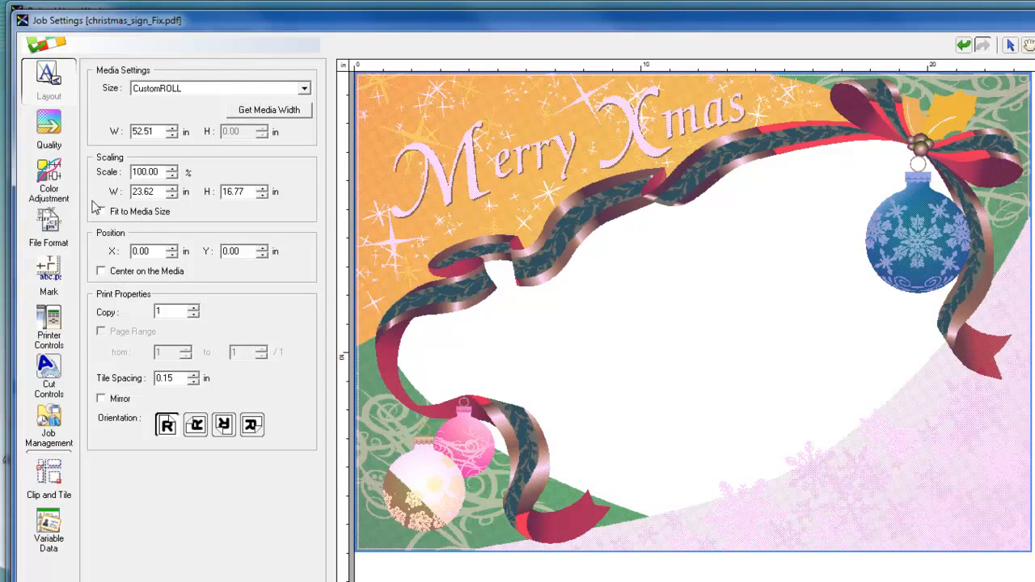
left_click(45, 127)
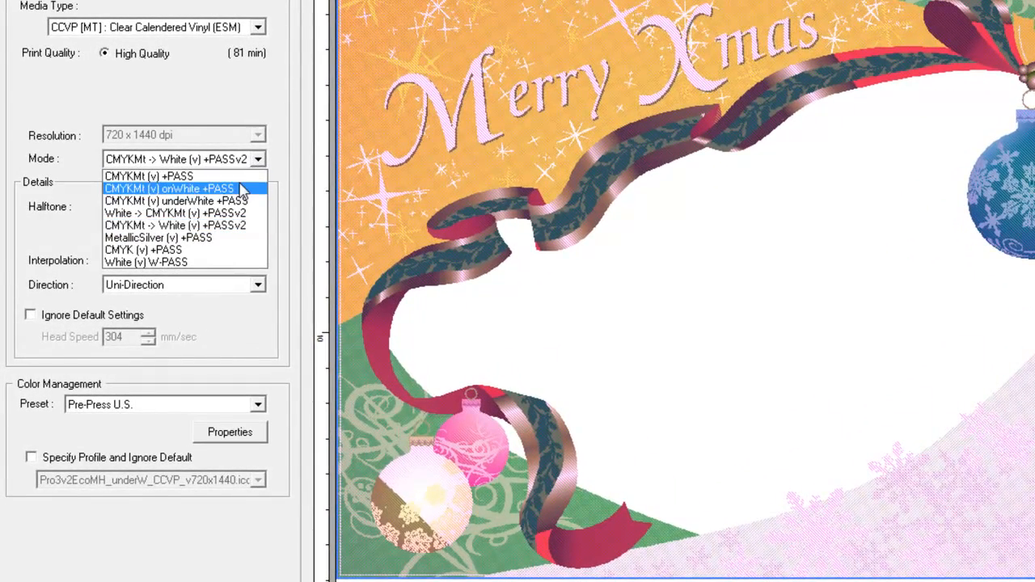
Try CMYKMt (v) onWhite +PASS, then set Mode to CMYKMt (v) underWhite +PASS.
left_click(170, 188)
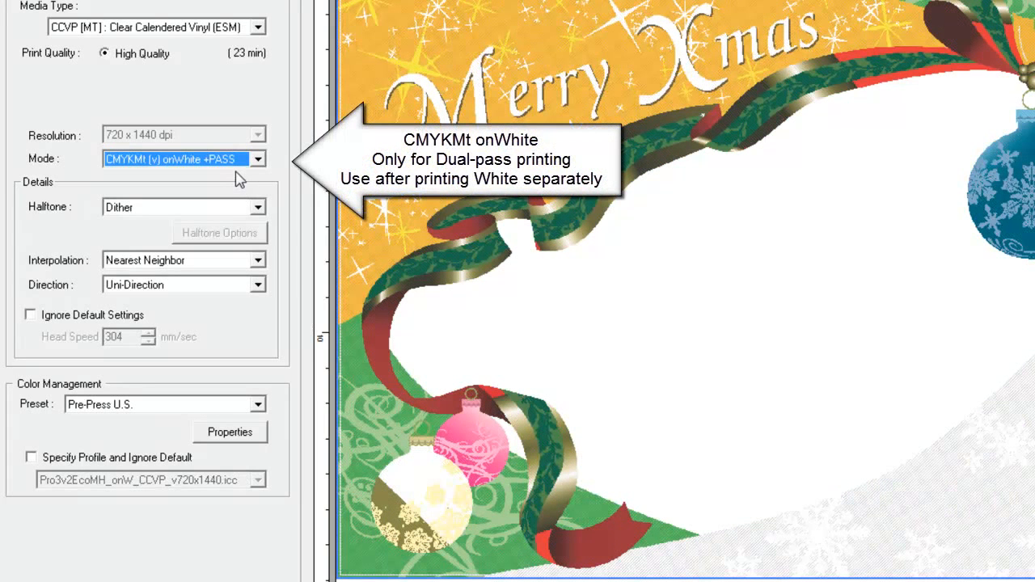
mouse_move(295, 181)
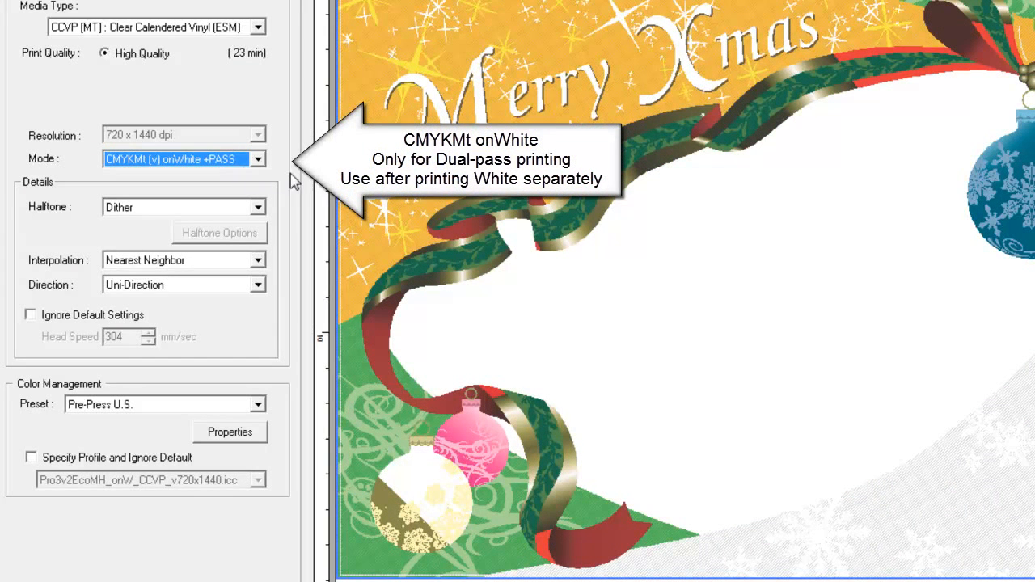
mouse_move(139, 174)
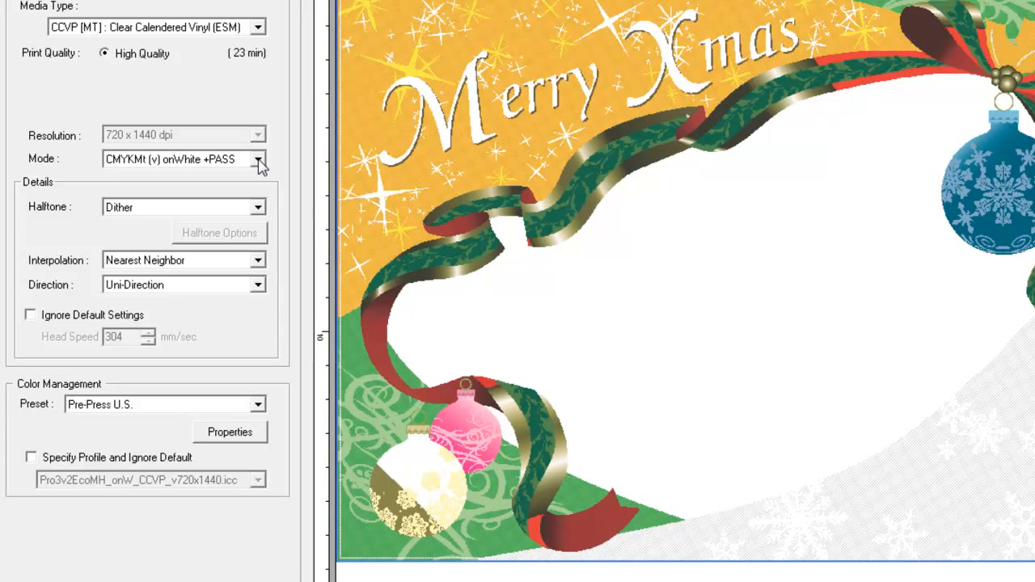
left_click(257, 159)
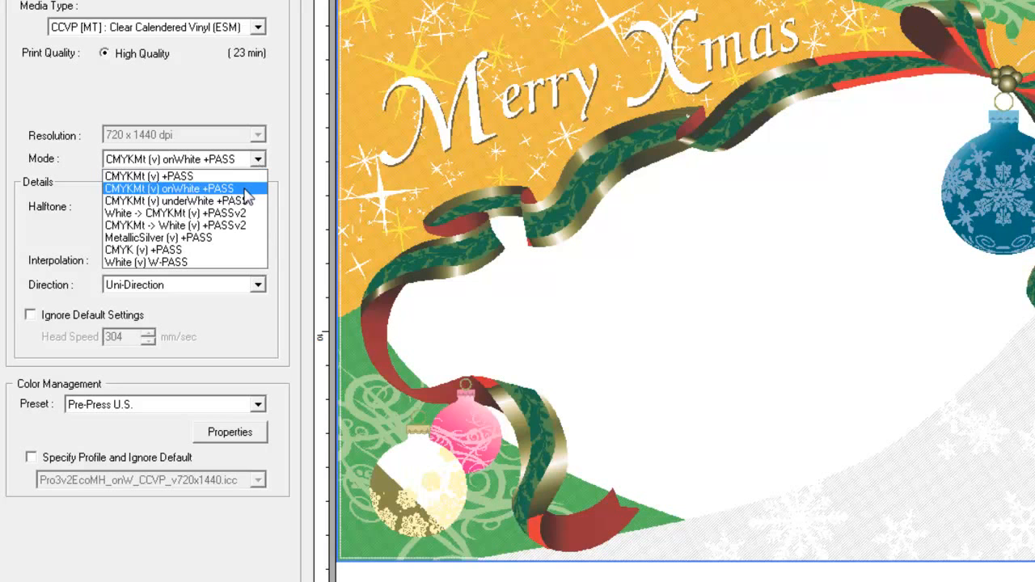
mouse_move(185, 201)
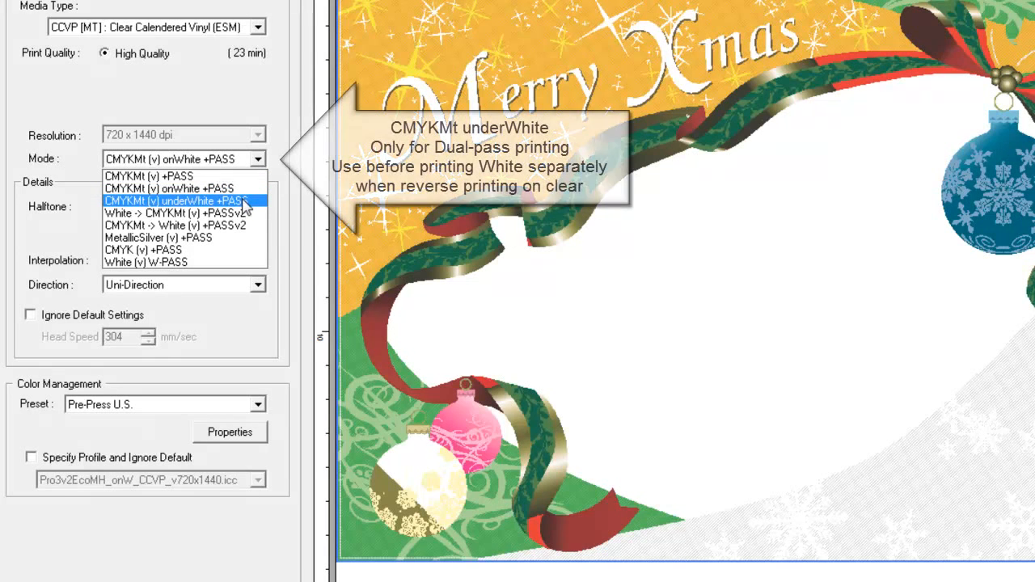
left_click(175, 201)
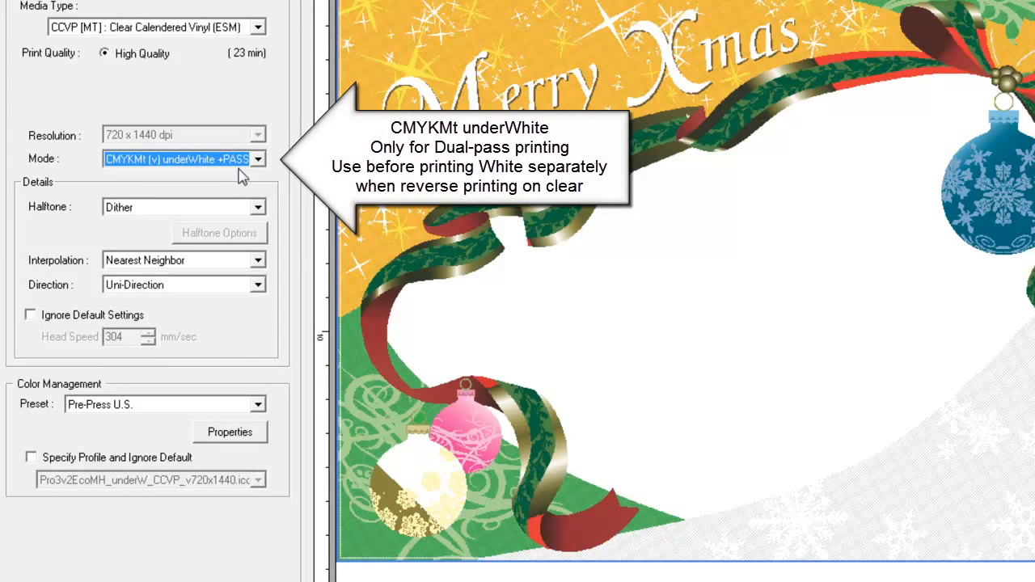
mouse_move(242, 175)
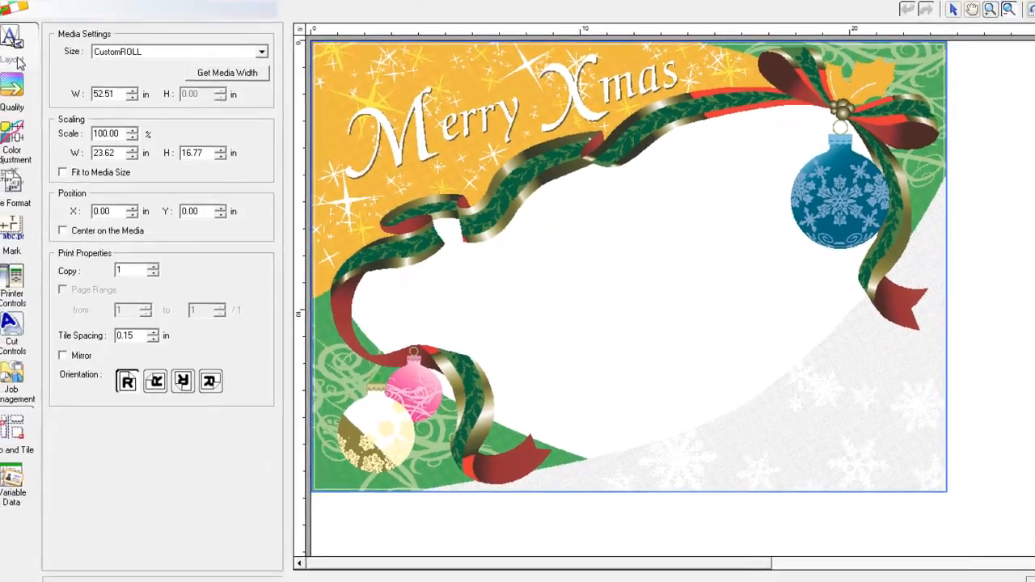
Preview the sign mirrored and undo it, then set Mode to White -> CMYKMt (v) +PASSv2.
left_click(84, 338)
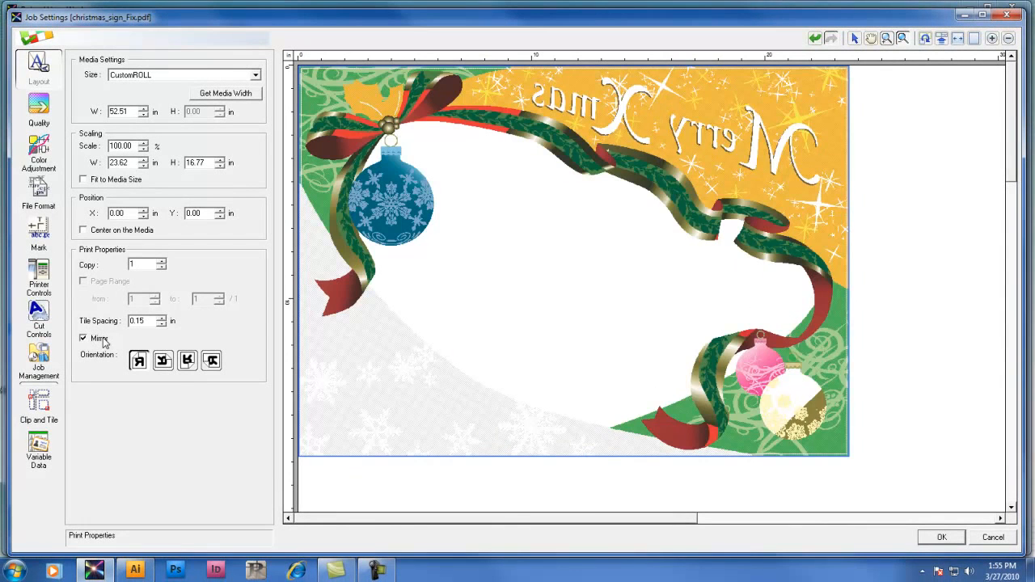
left_click(84, 339)
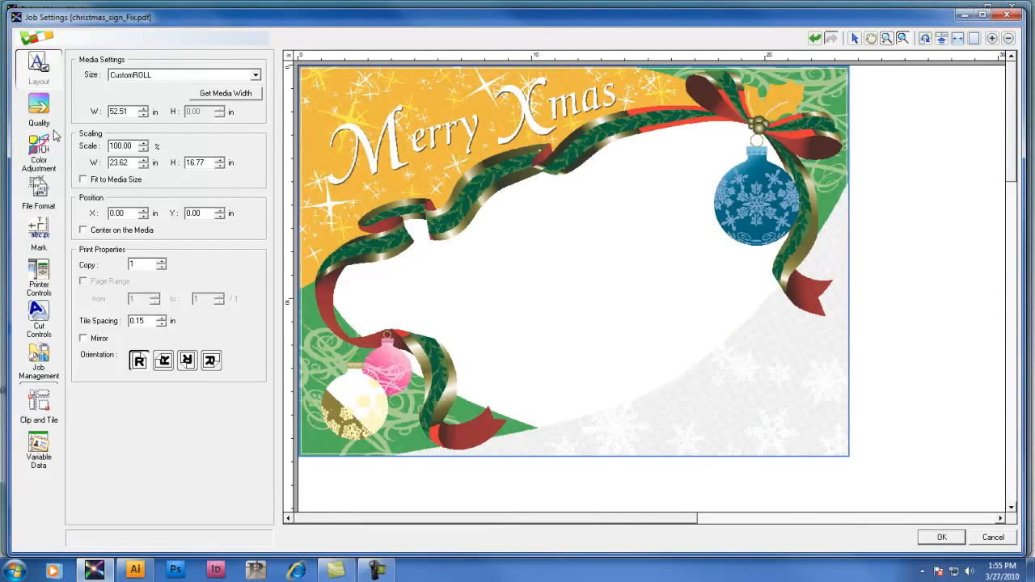
left_click(37, 105)
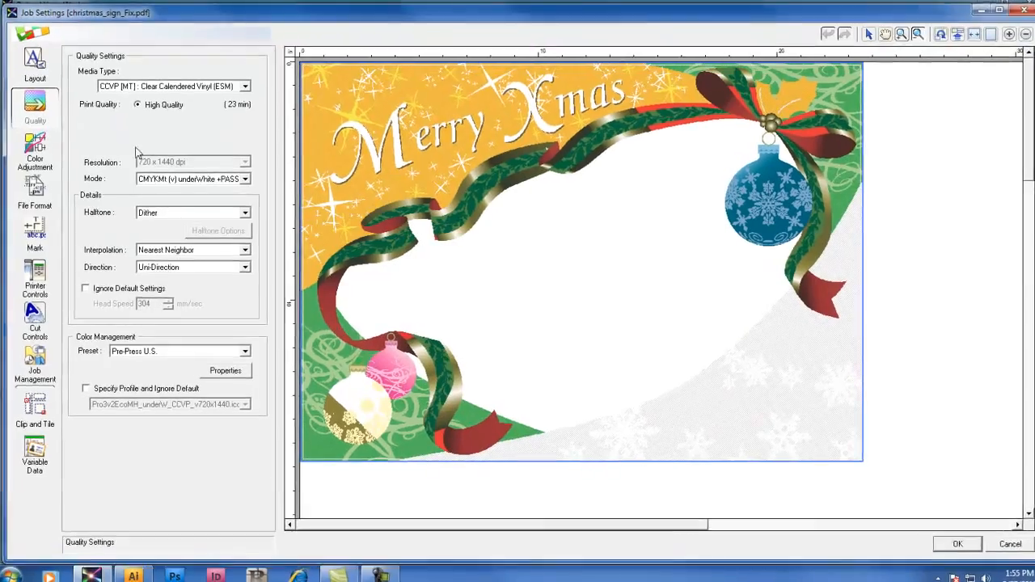
left_click(246, 178)
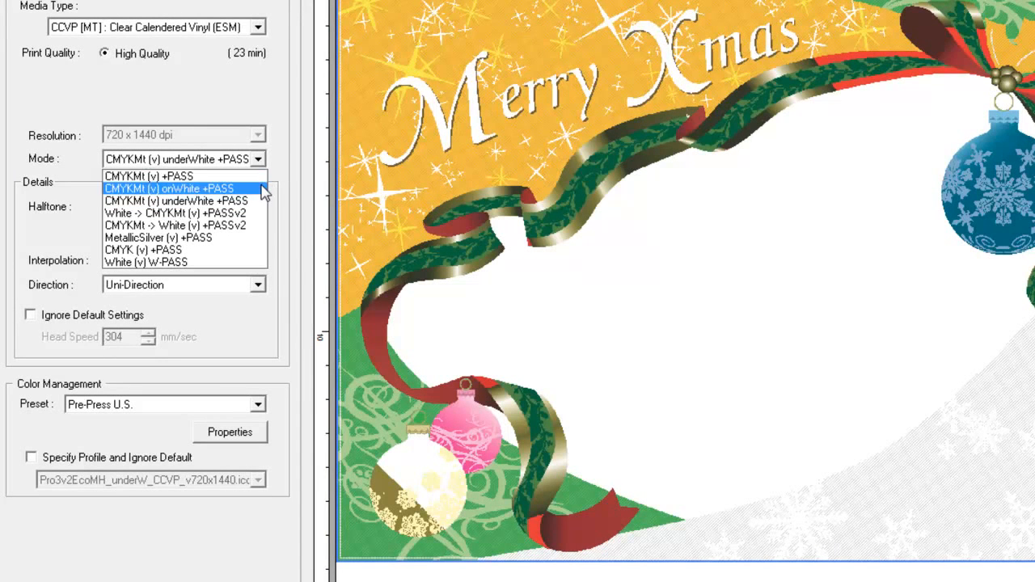
mouse_move(258, 218)
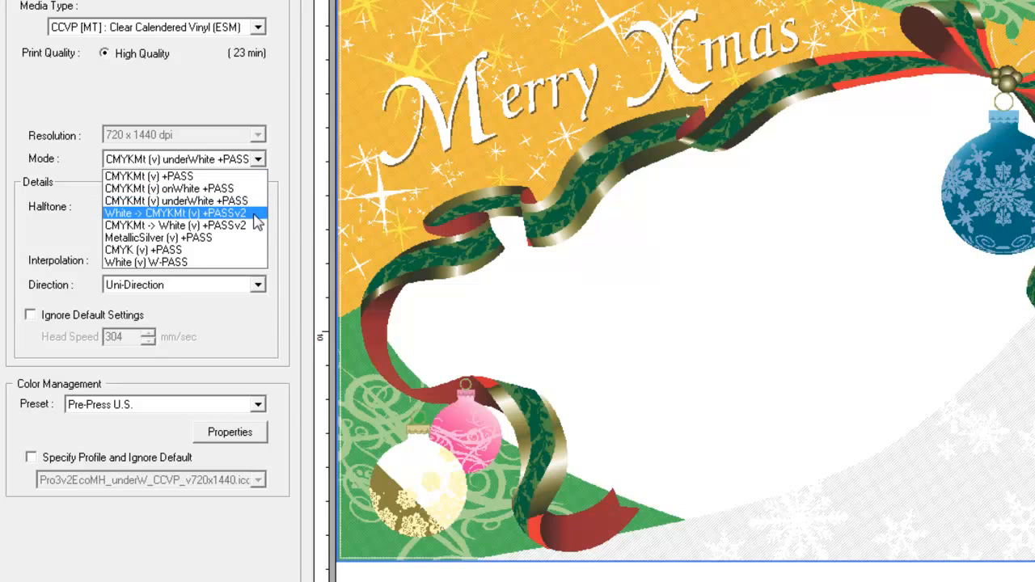
left_click(175, 213)
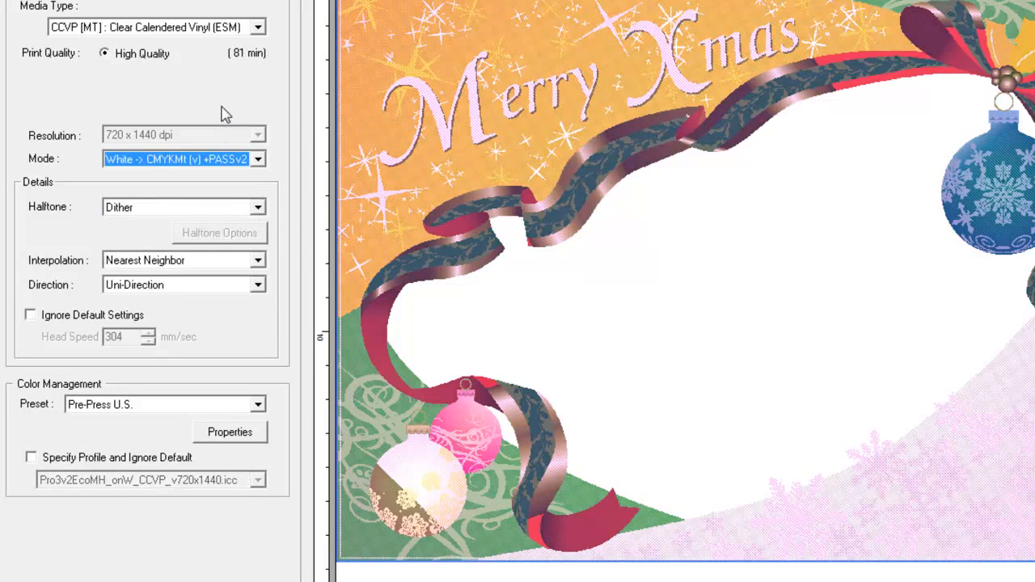